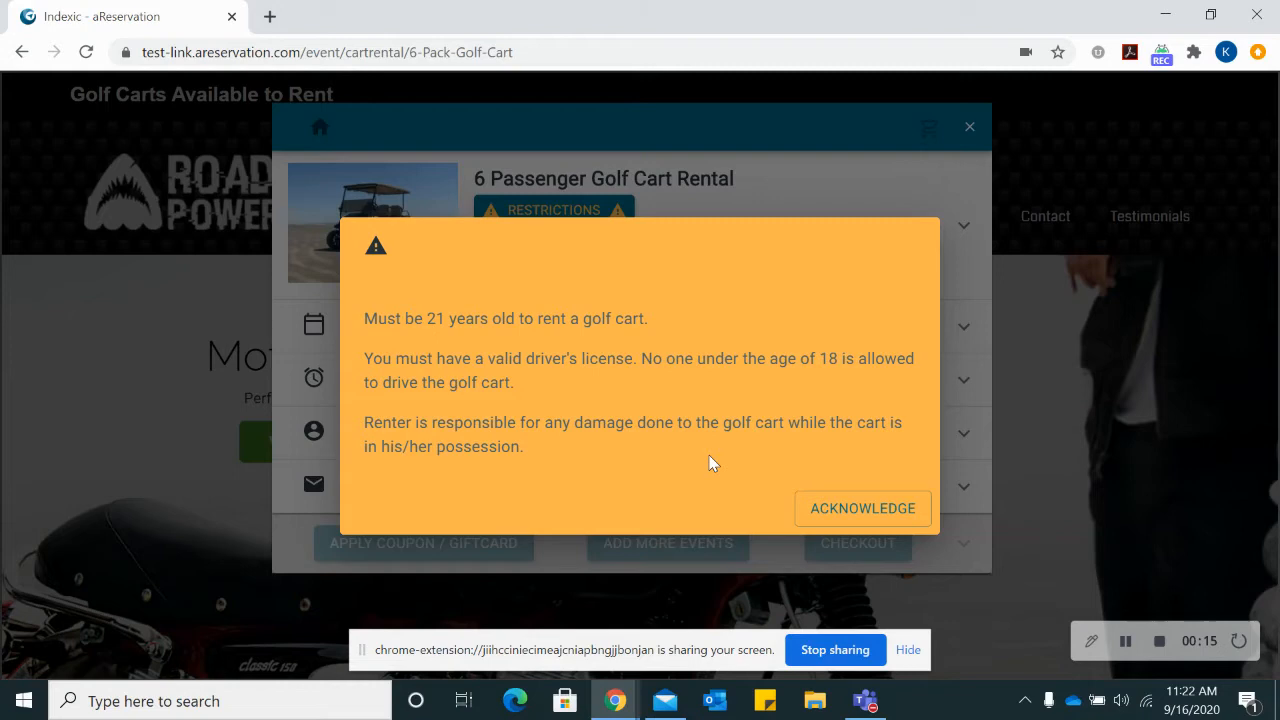
Step: Acknowledge the golf cart restrictions for a Sept 23, 2020 7-day rental at $600
{"action": "left_click", "coordinate": [862, 508]}
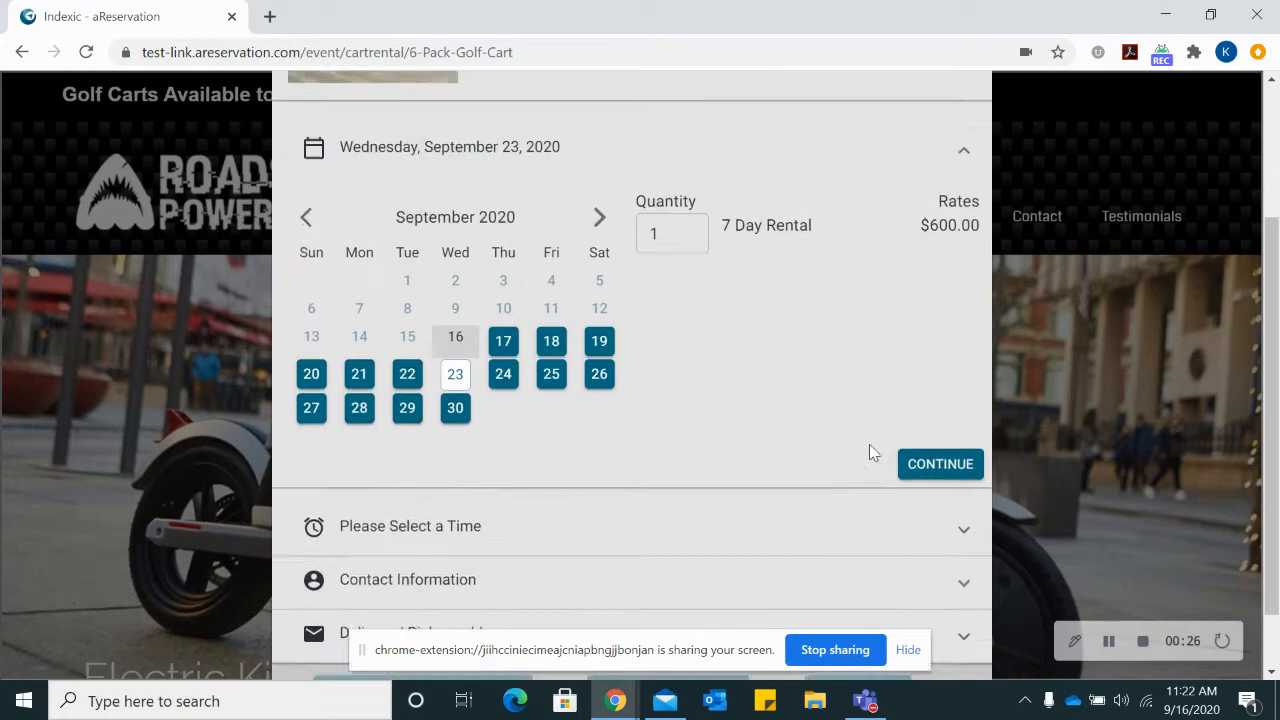
Step: Confirm the golf cart date and choose the 9:00 AM start time
{"action": "left_click", "coordinate": [940, 464]}
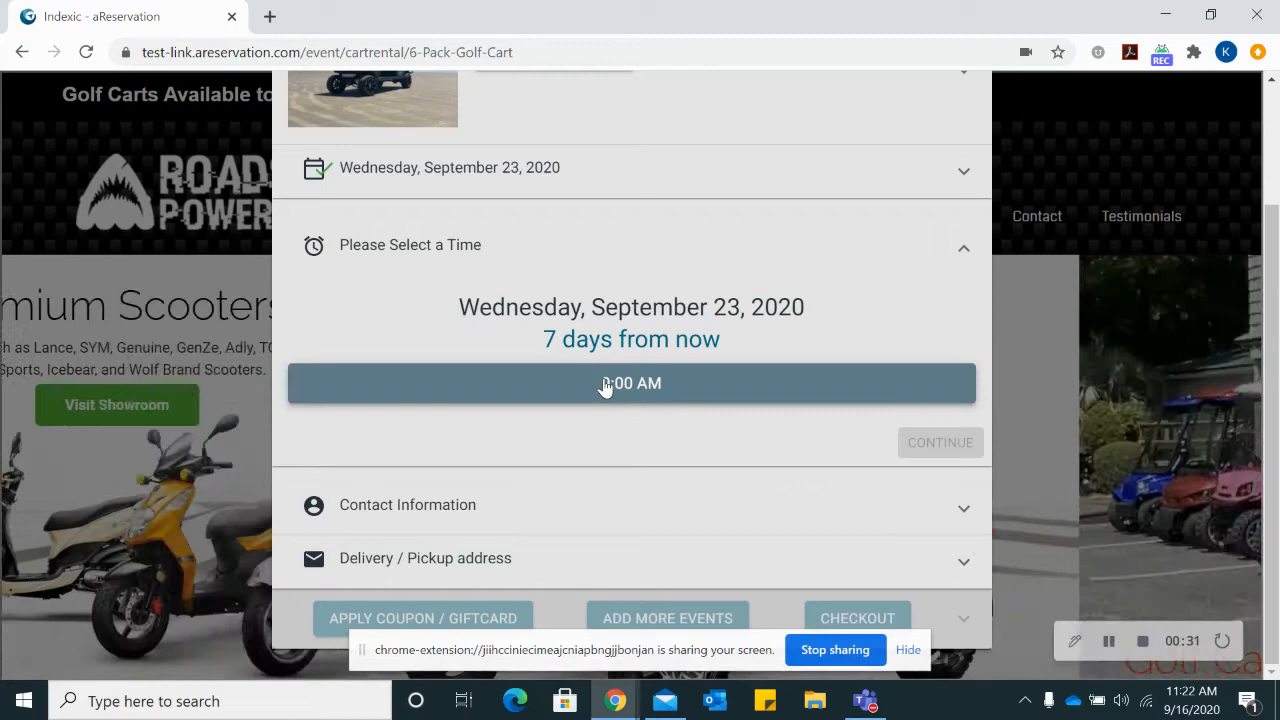
{"action": "left_click", "coordinate": [631, 383]}
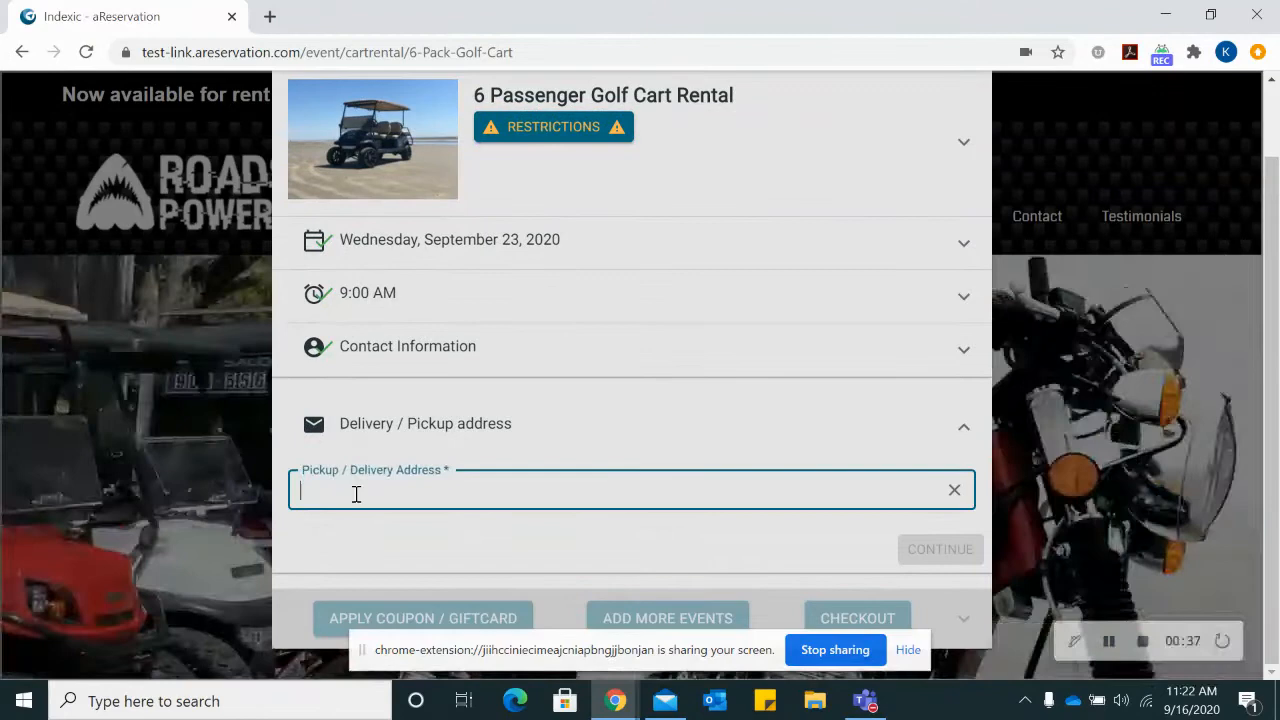
{"action": "type", "text": "135 Dana Drive, Galveston, TX 77554"}
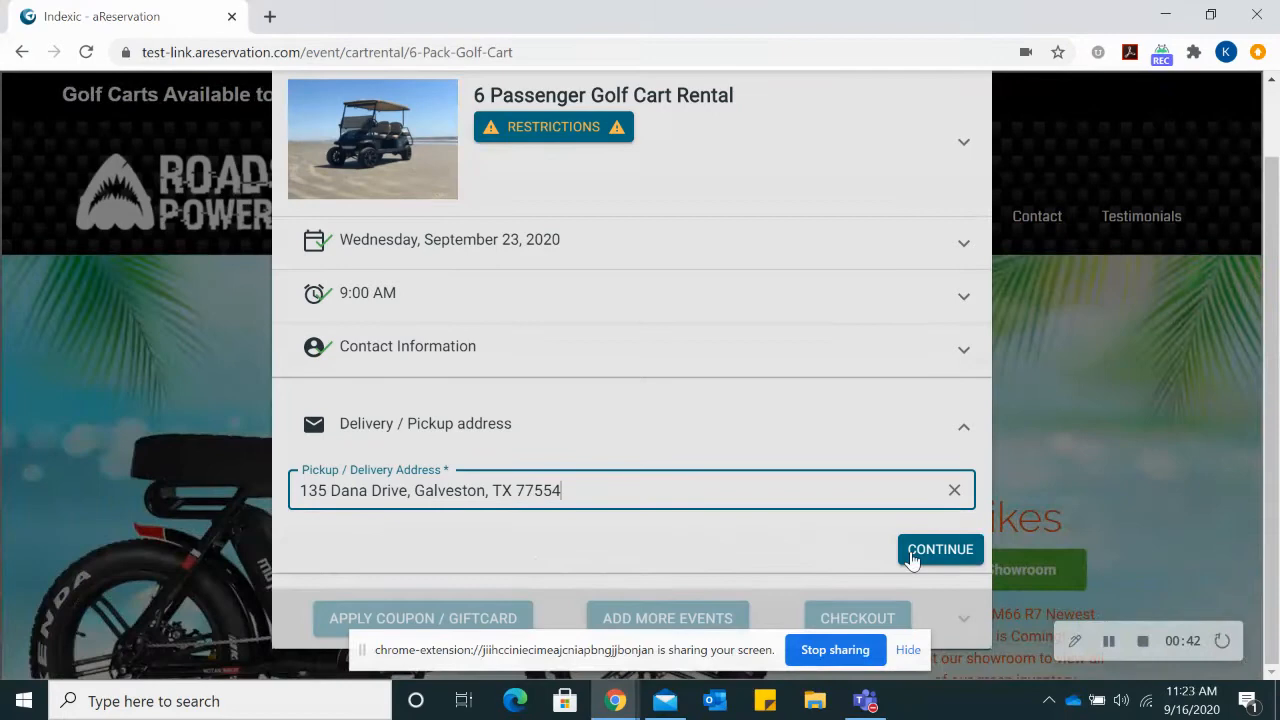
{"action": "left_click", "coordinate": [940, 549]}
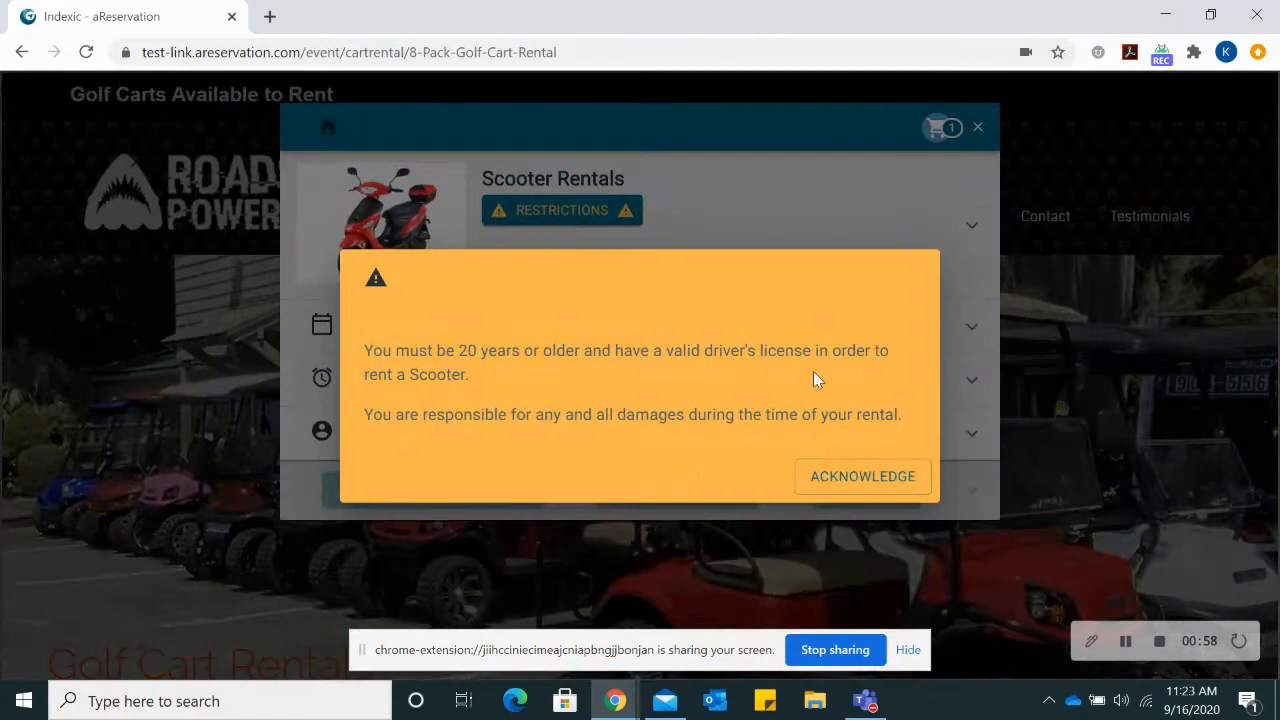
Step: Acknowledge the scooter restrictions for Sept 21, 2020, quantity 2, 2-hour option
{"action": "left_click", "coordinate": [862, 476]}
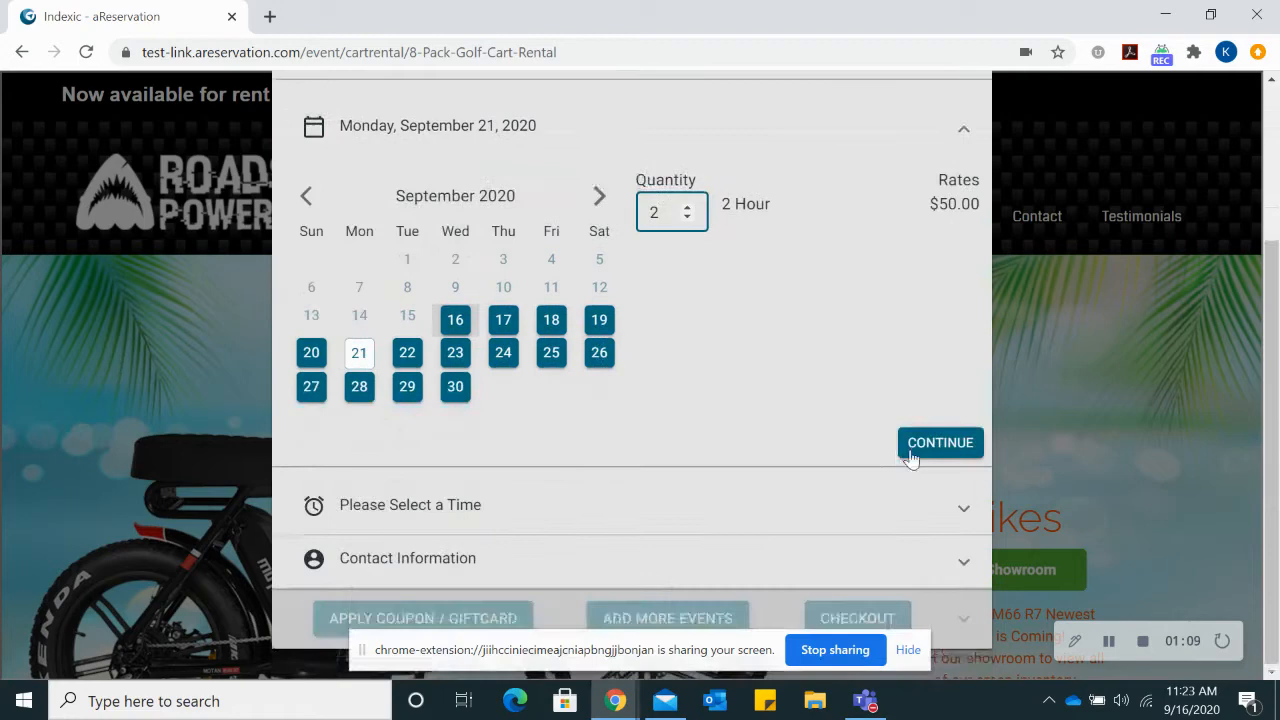
Step: Book the scooters at 11:00 AM, confirm contact details, and view the two-item cart
{"action": "left_click", "coordinate": [940, 442]}
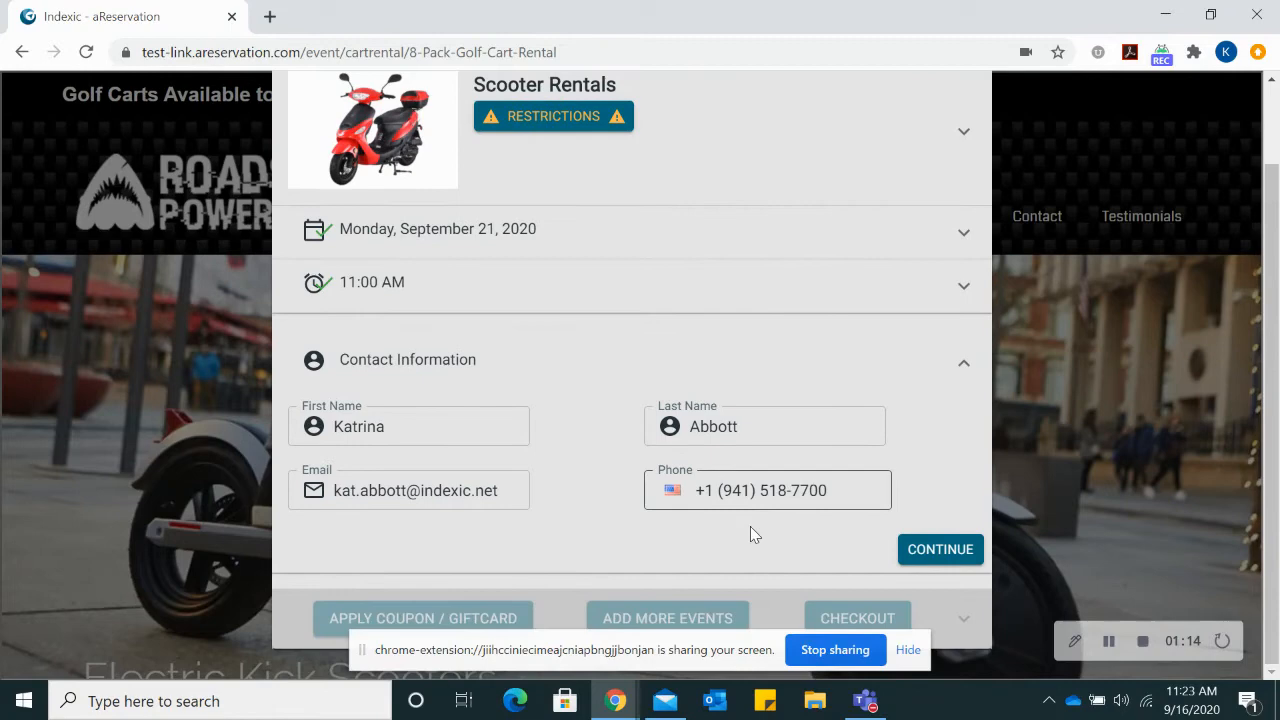
{"action": "left_click", "coordinate": [940, 549]}
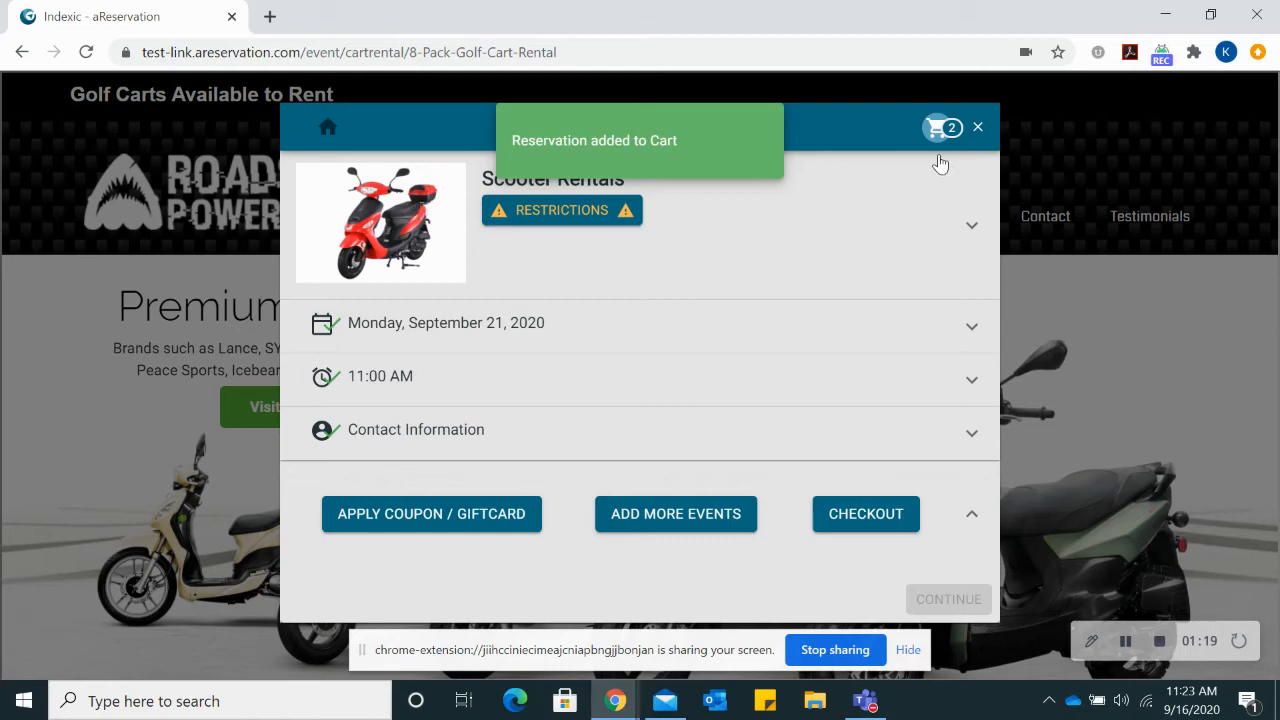
{"action": "left_click", "coordinate": [936, 127]}
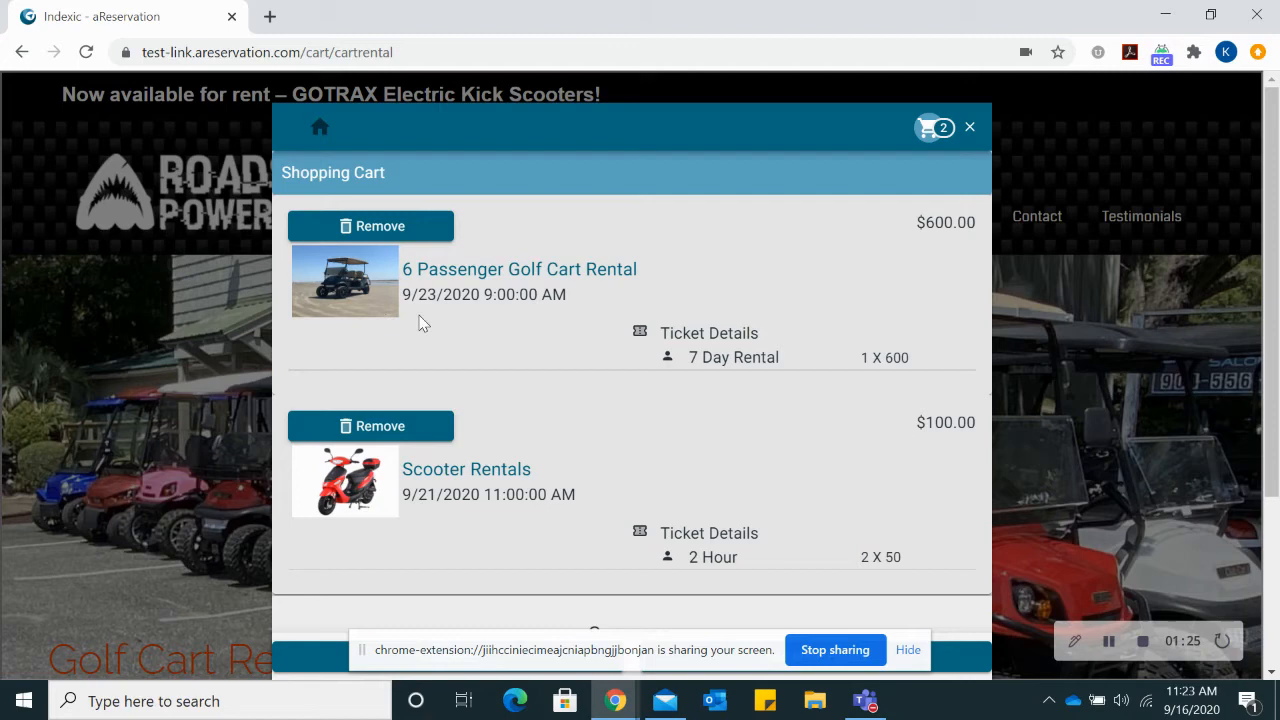
Step: Scroll to the cart Summary: $700.00 subtotal, $41.00 fees, $63.00 tax
{"action": "scroll", "scroll_direction": "down", "scroll_amount": 3}
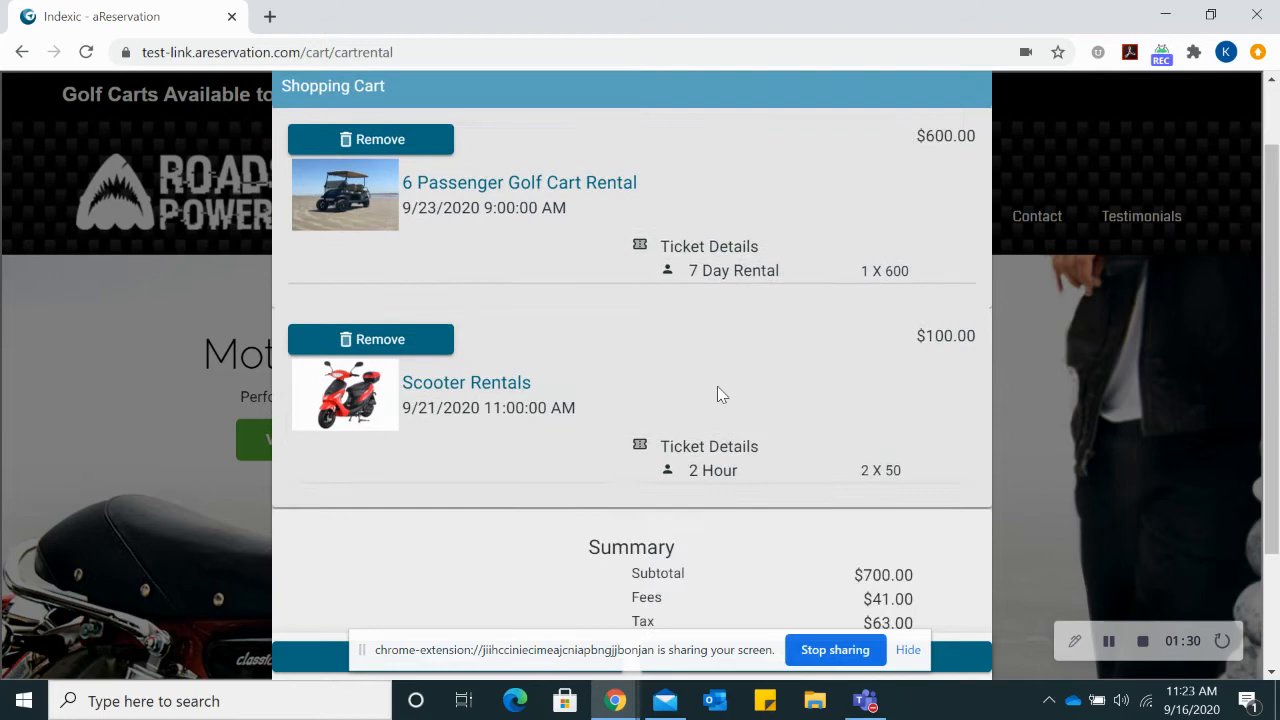